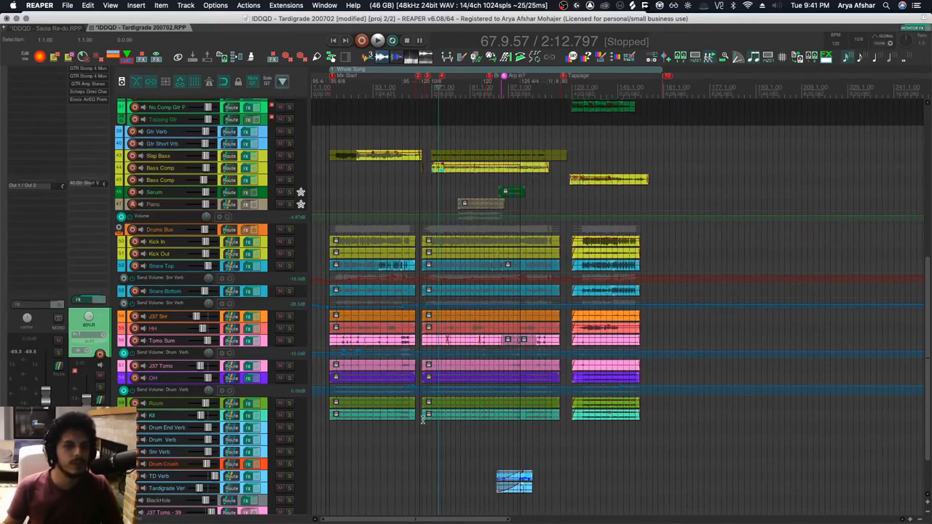
mouse_move(413, 434)
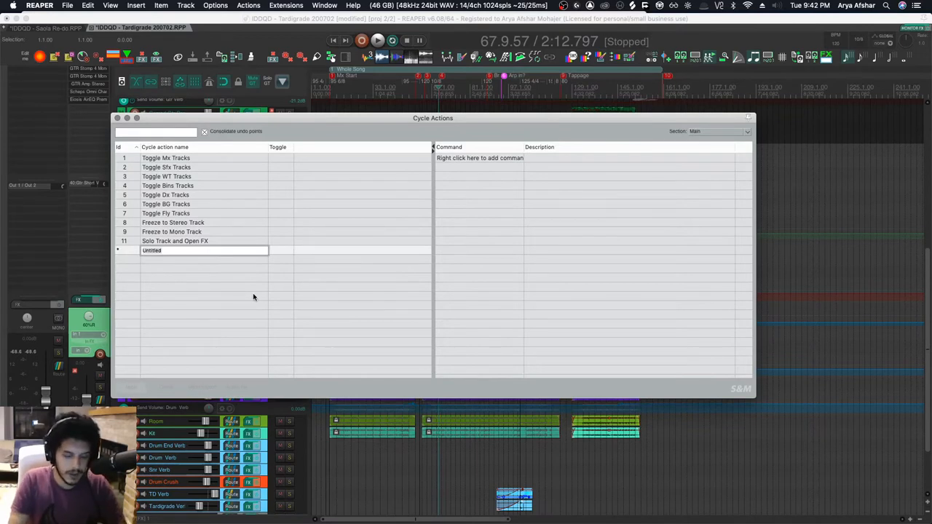
Name the new cycle action 'Solo Track and Open FX Window'
text(Solo Track and Open FX Window)
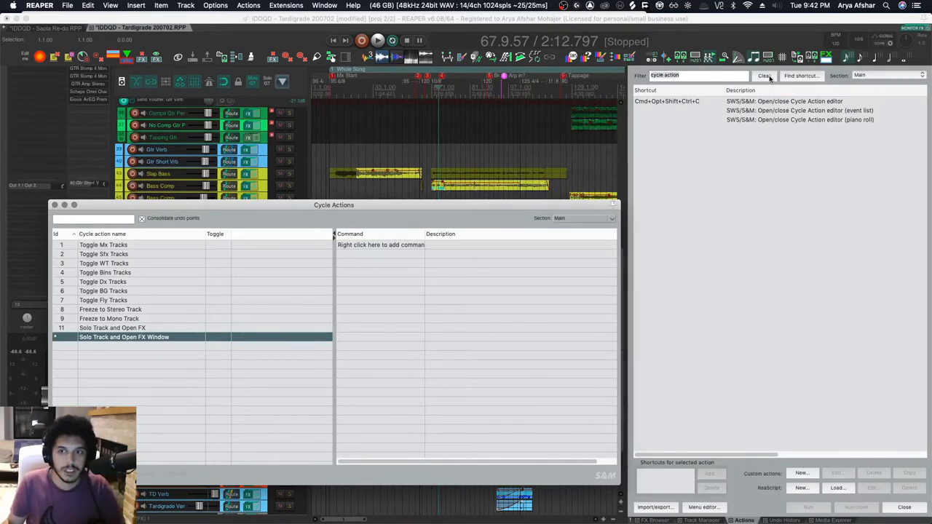
Insert the 'Unsolo all tracks' action as the cycle action's first command
text(unsel)
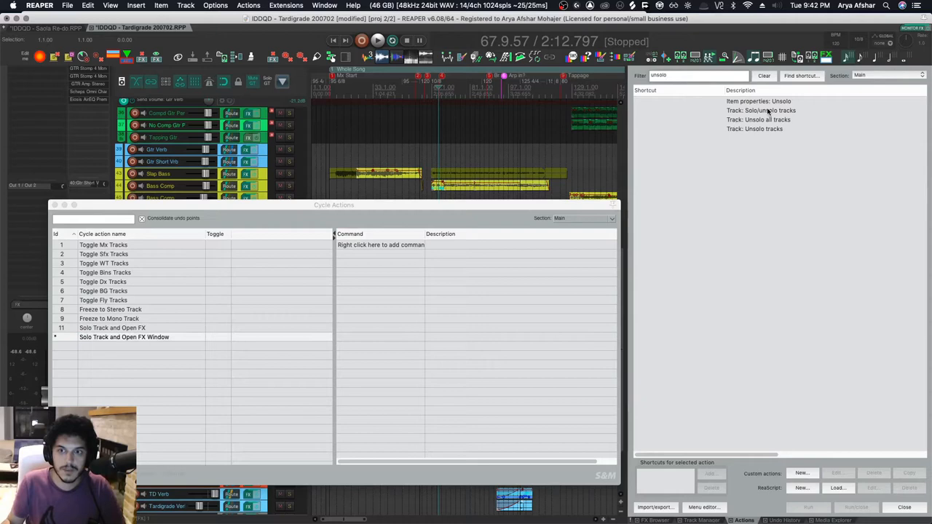
click(757, 119)
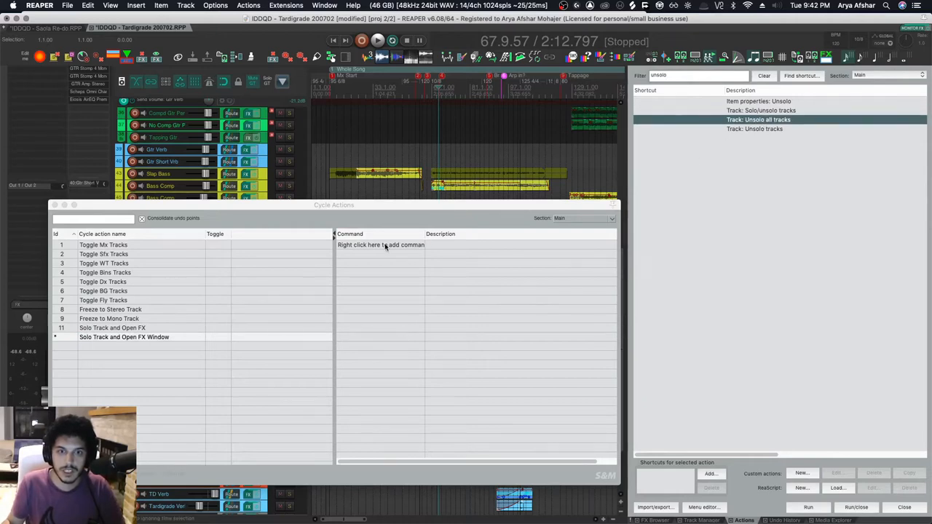
right_click(381, 244)
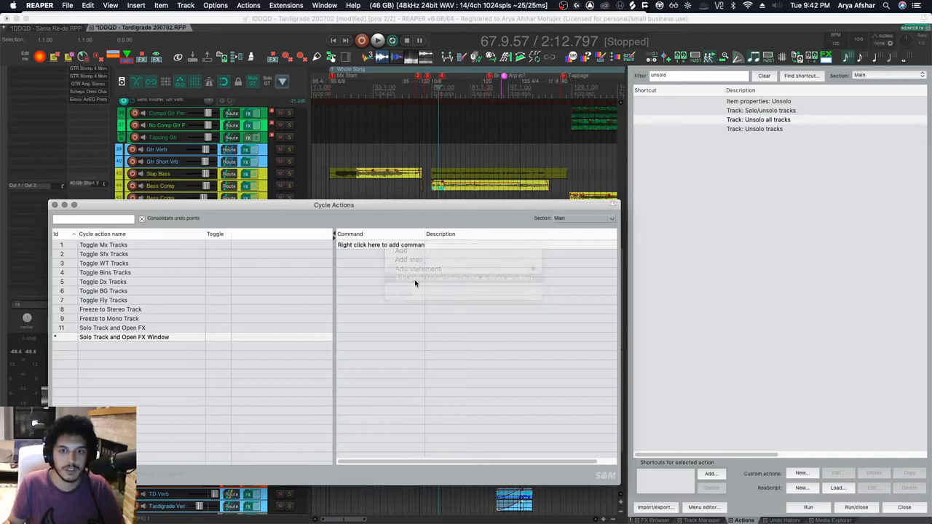
click(466, 280)
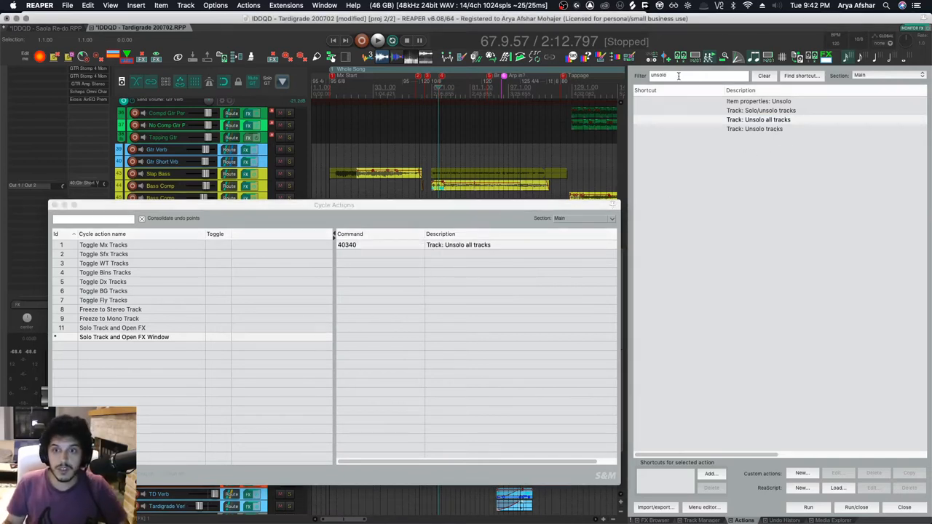
Add the toggle-solo and 'View FX chain' actions to the cycle action's command list
text(toggle)
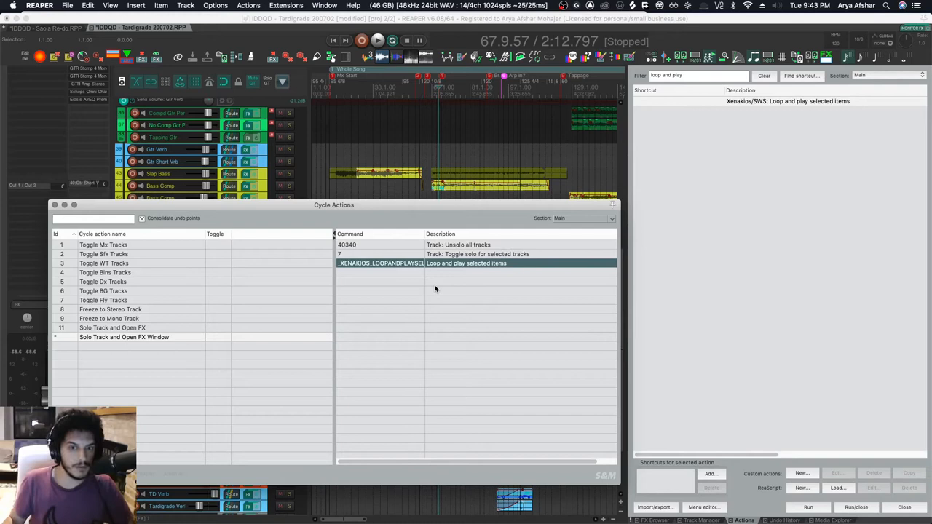
text(view fx chain)
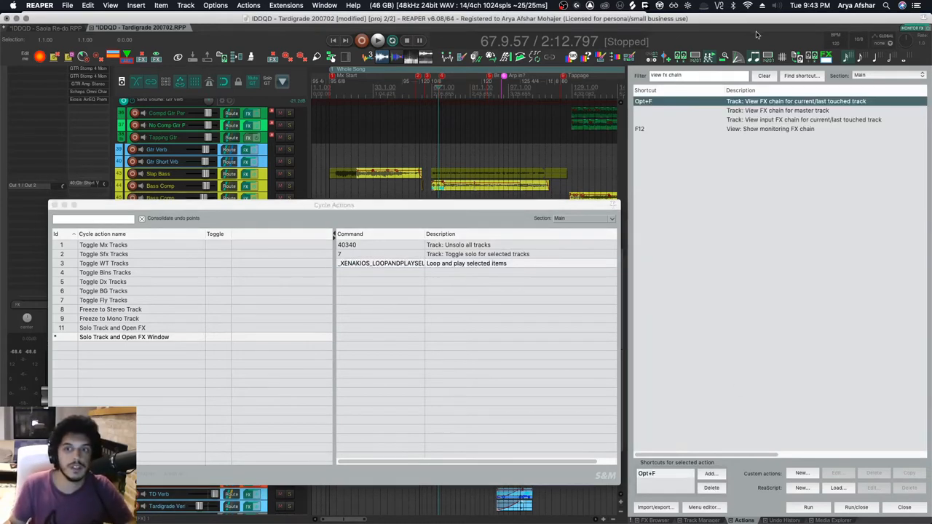
right_click(466, 262)
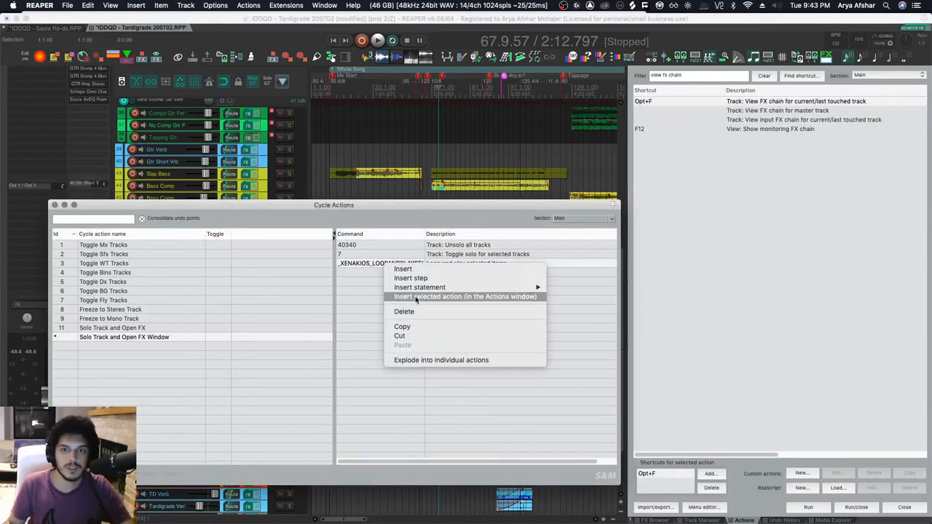
click(465, 297)
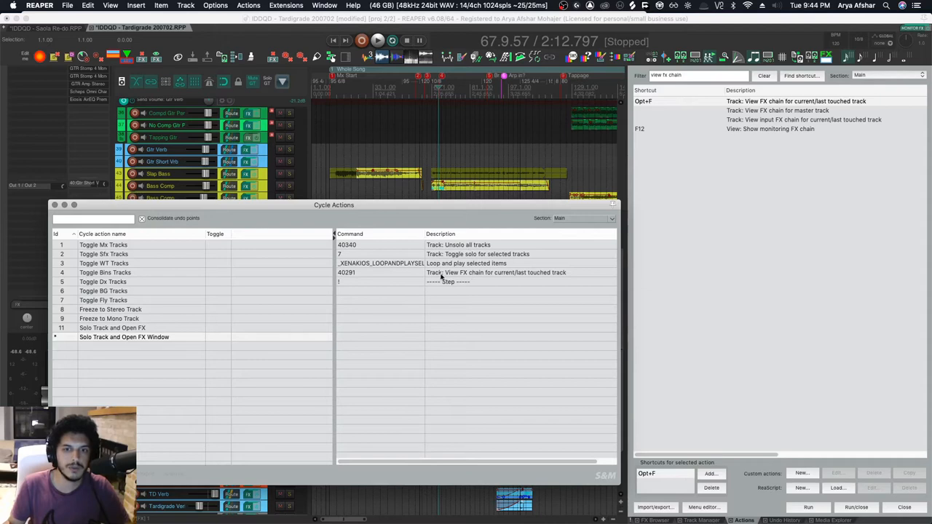
mouse_move(474, 286)
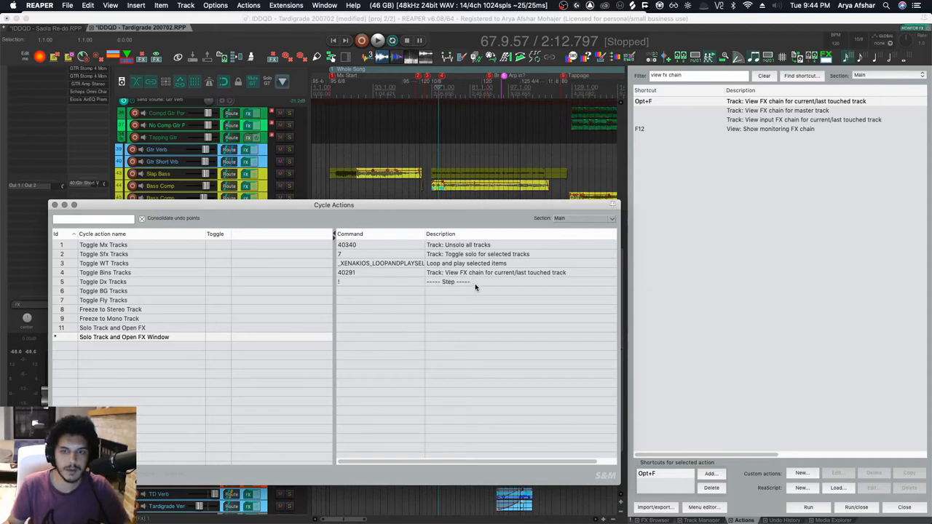
Append 'Close all FX chain windows', 'Unsolo all tracks' and remove-time-selection after the step
text(close all fx)
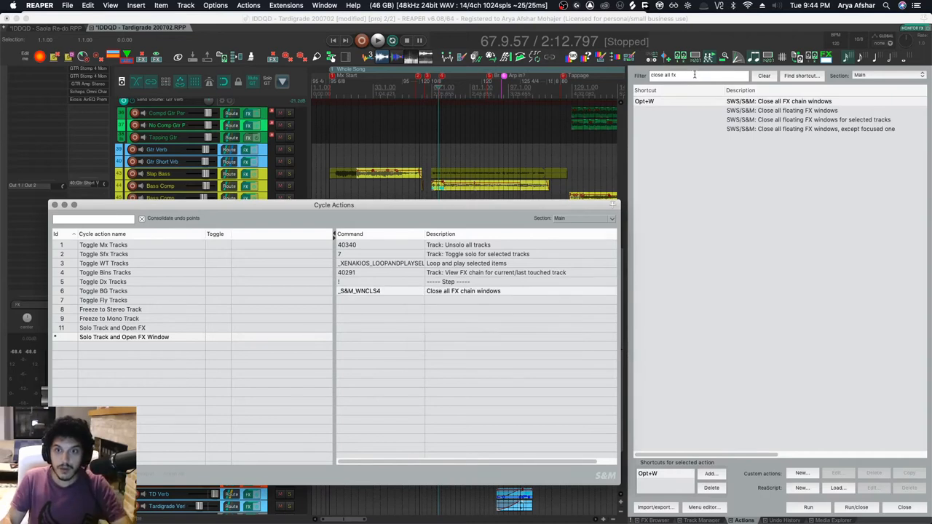
text(unsolo a)
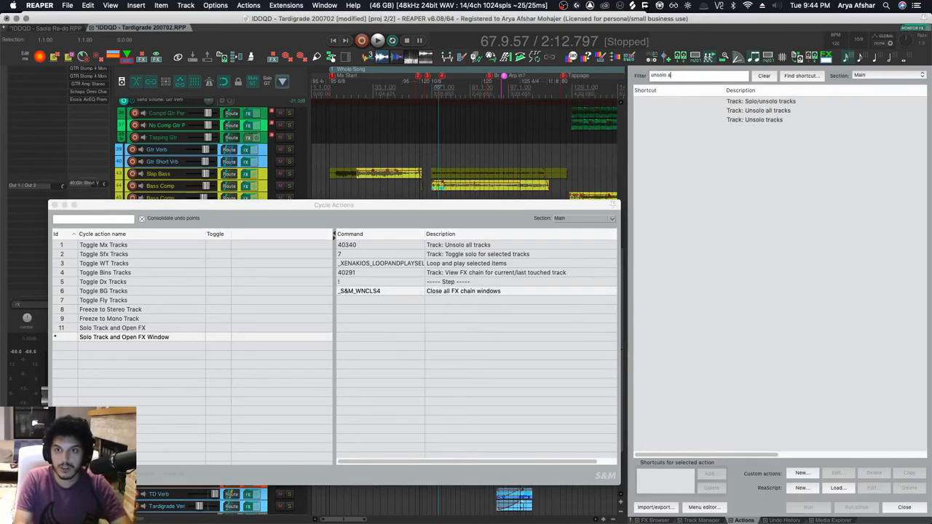
text(remo)
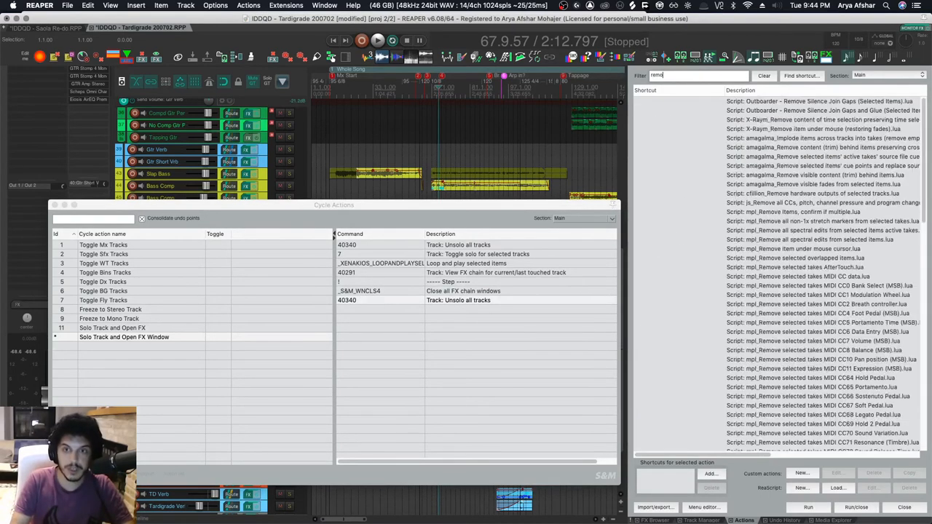
text(remove time s)
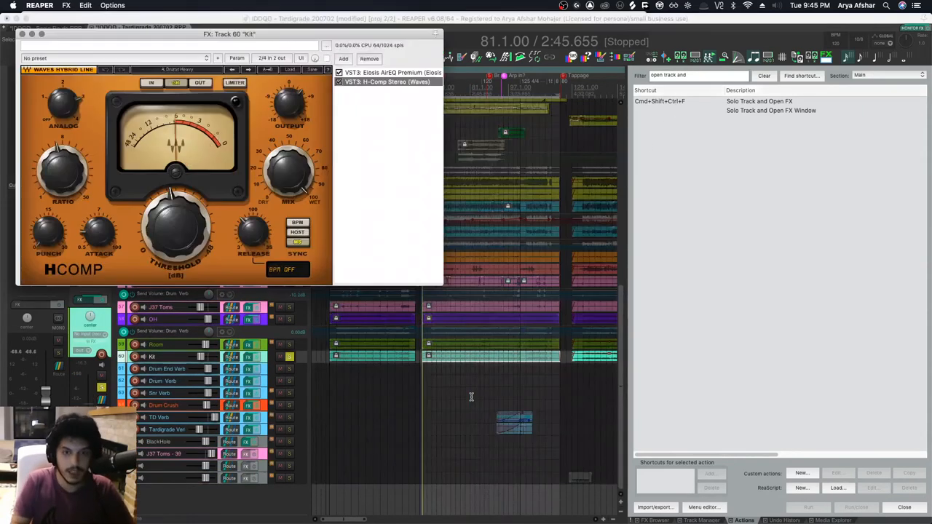
Start playback to test the cycle action with the soloed track's FX window open
key(space)
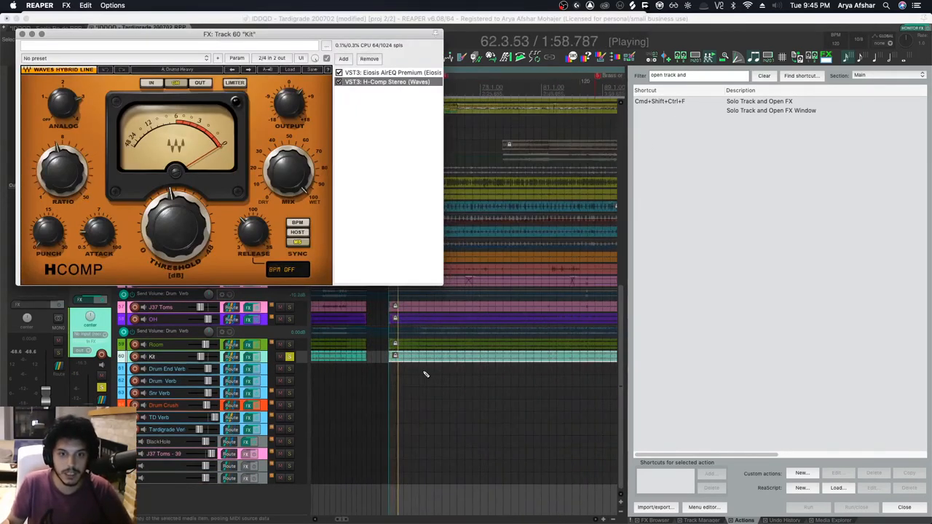